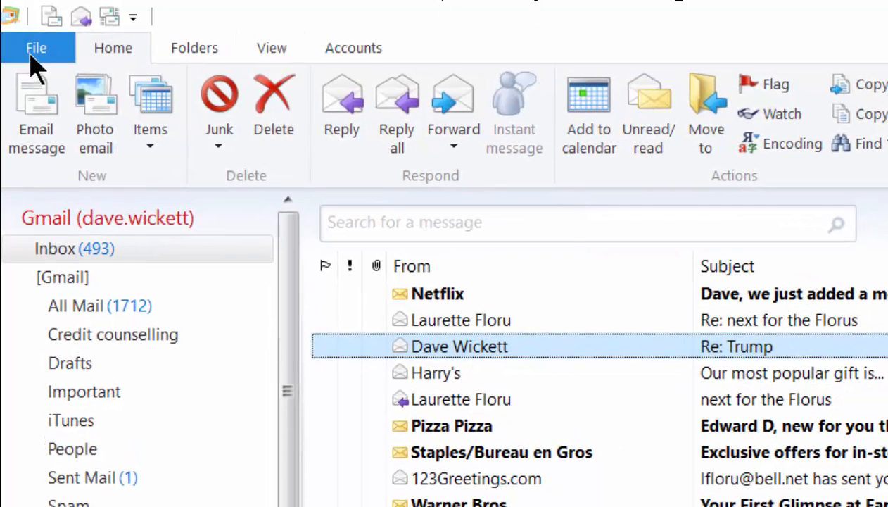
- Reveal the Export email choices (Email messages, Account) from the File menu
click(36, 47)
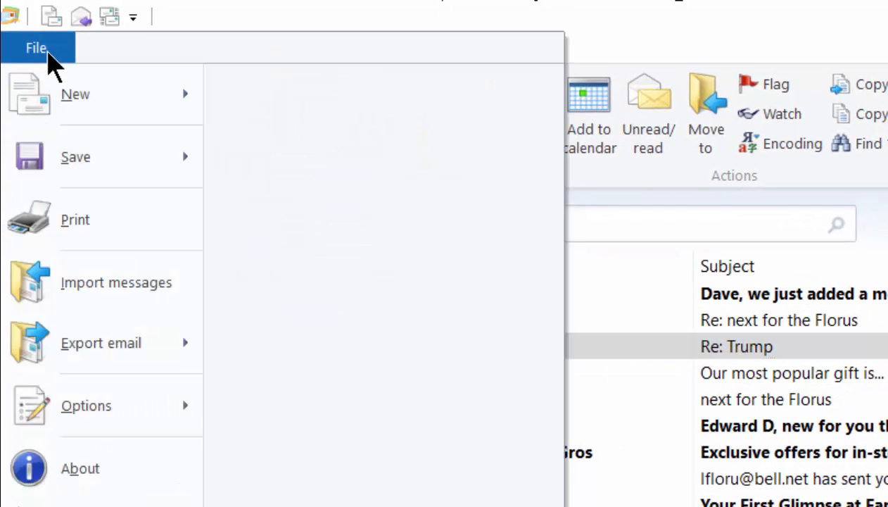
click(101, 344)
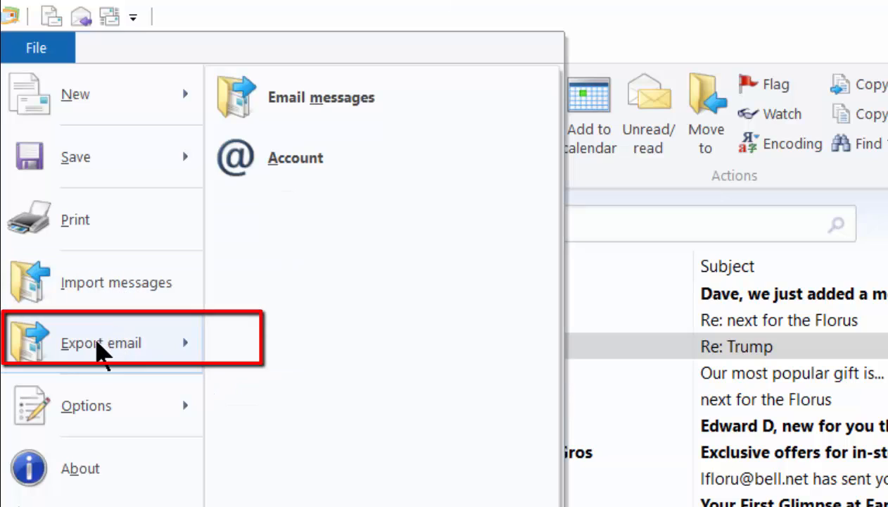
mouse_move(337, 138)
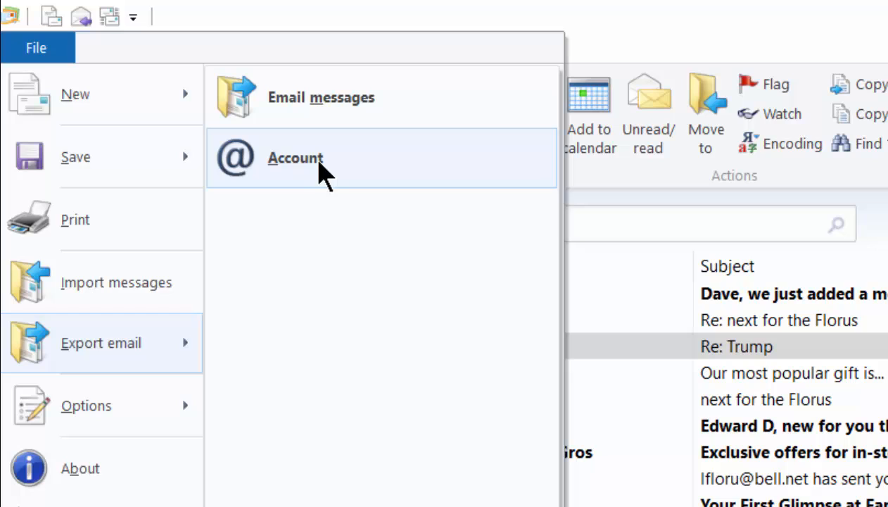
mouse_move(316, 169)
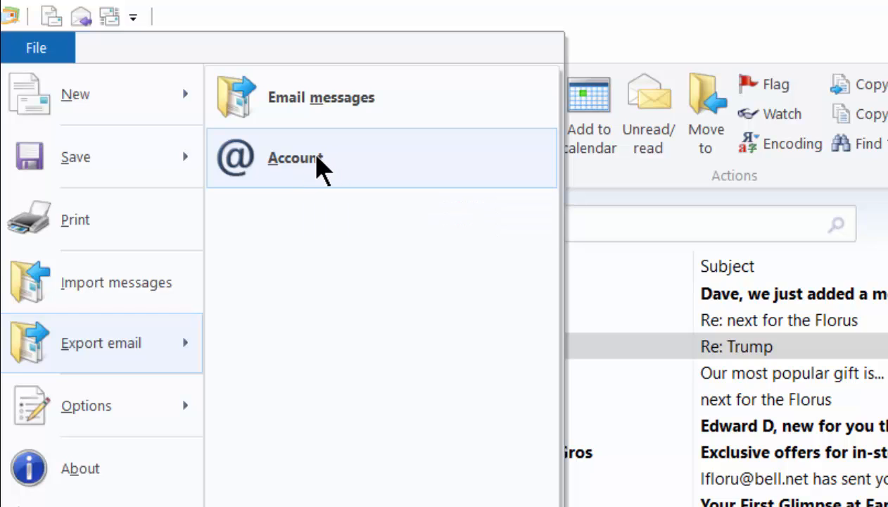
mouse_move(270, 166)
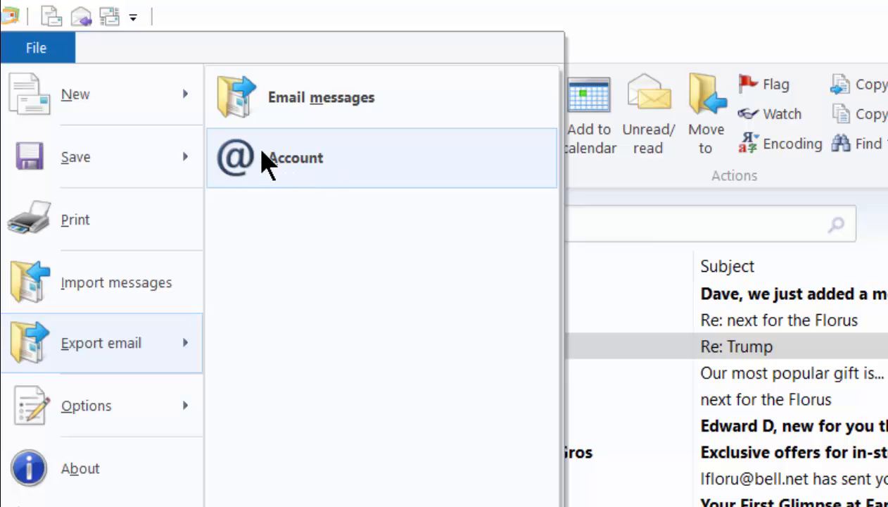
mouse_move(411, 126)
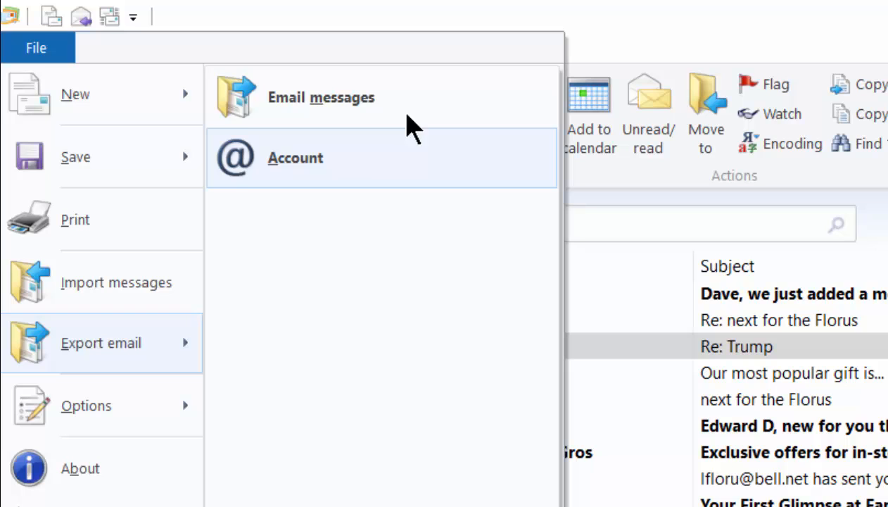
mouse_move(265, 101)
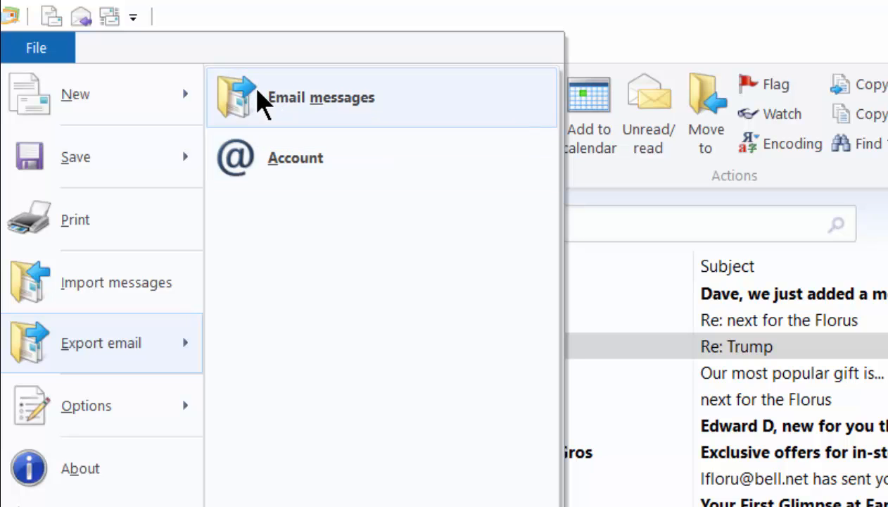
- Export email messages in Microsoft Windows Live Mail format and continue to the location step
click(321, 97)
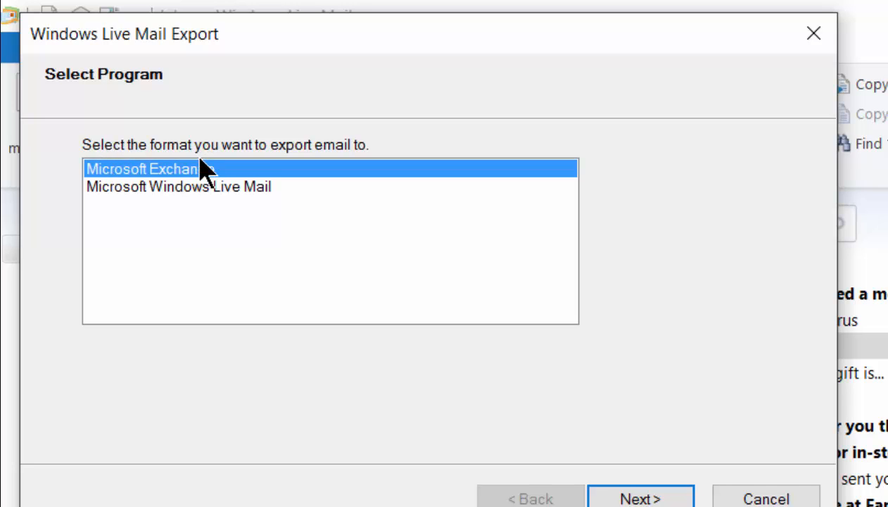
mouse_move(265, 180)
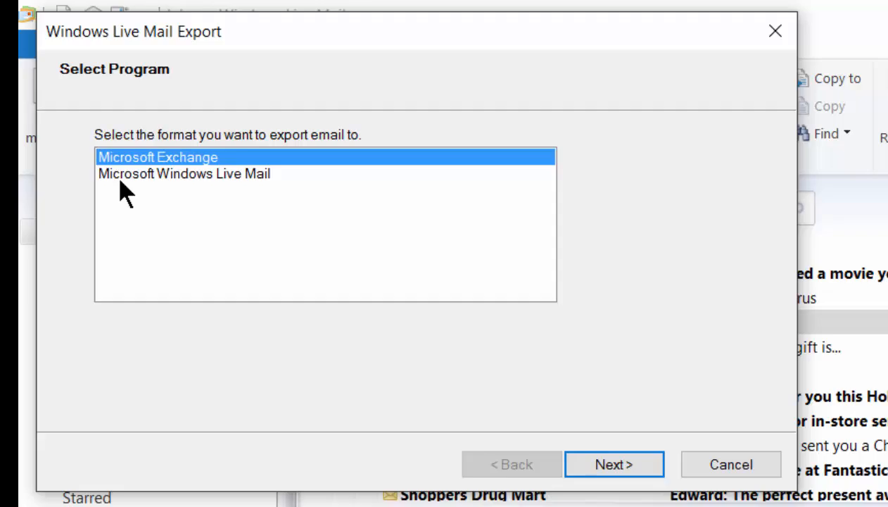
click(191, 173)
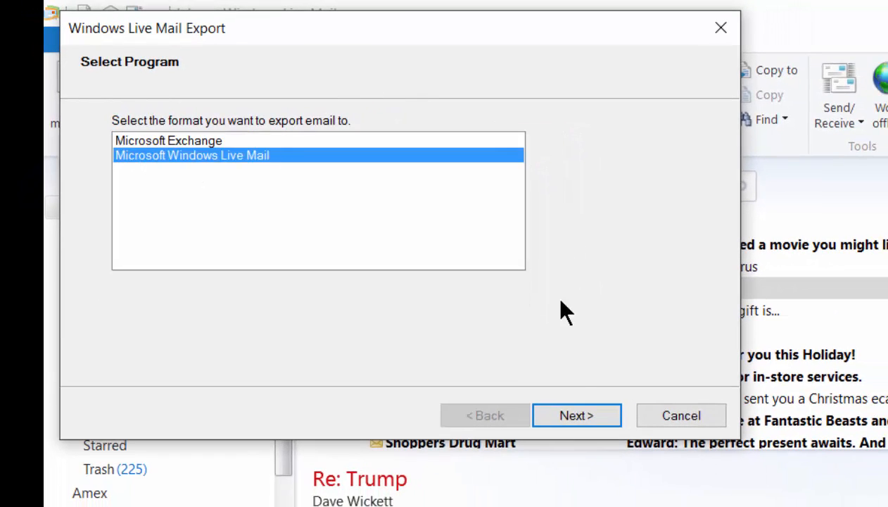
click(576, 414)
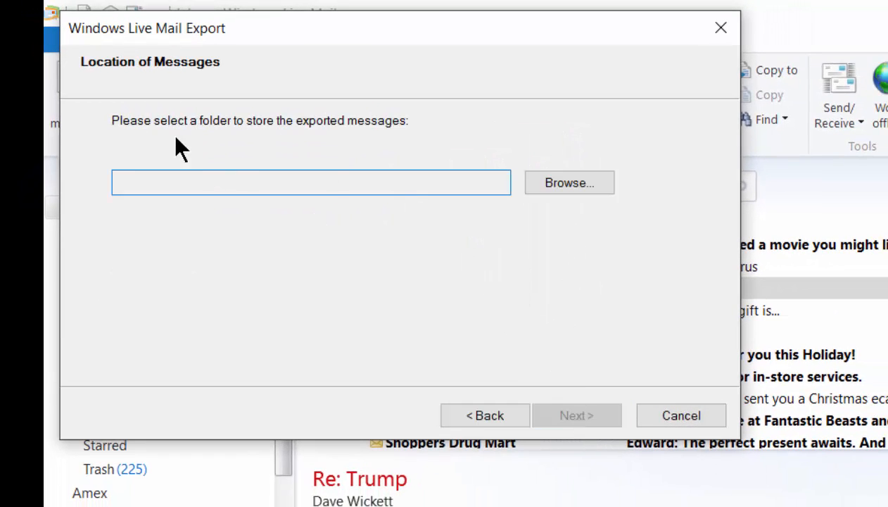
mouse_move(93, 132)
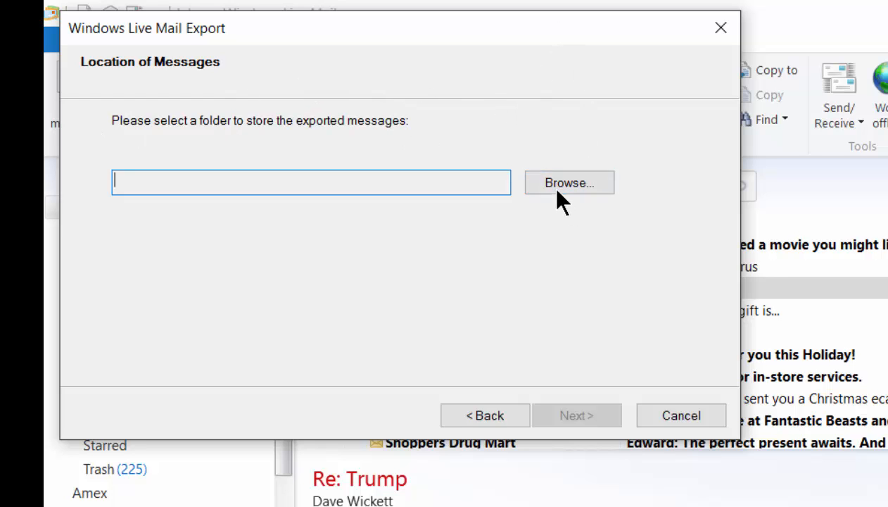
- Browse for a destination and select the Docs (E:) drive
click(569, 183)
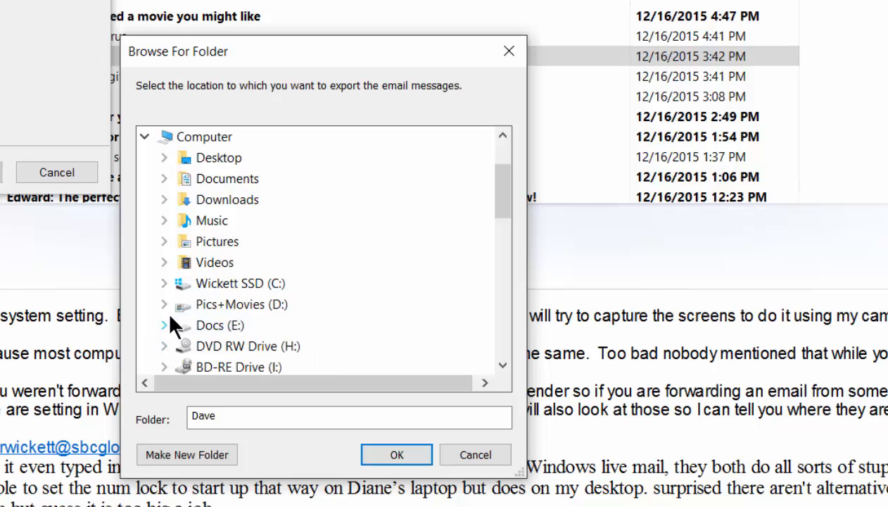
click(163, 324)
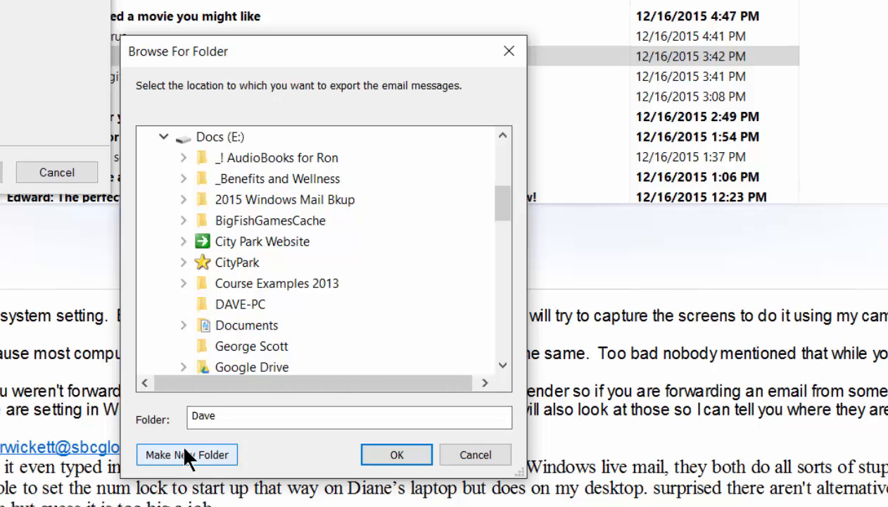
click(211, 137)
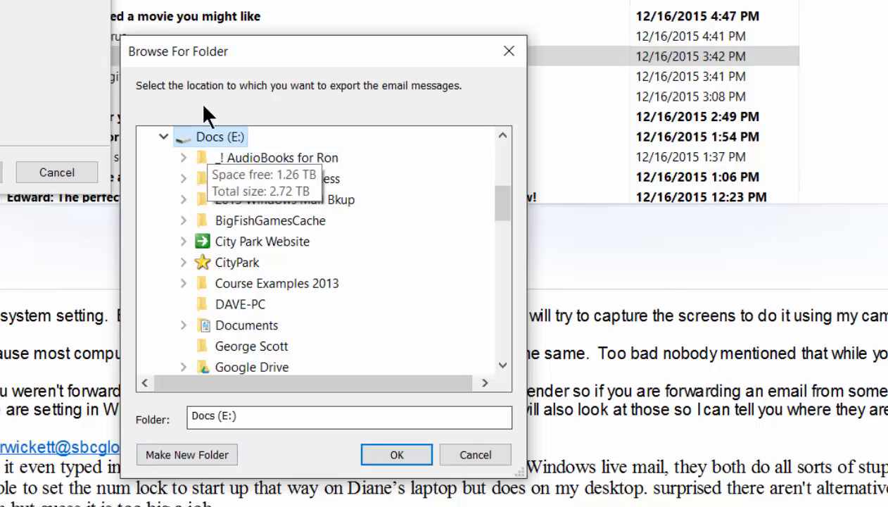
- Create a new folder on E: named 'MailBkup Dec 2015' for the export
click(186, 453)
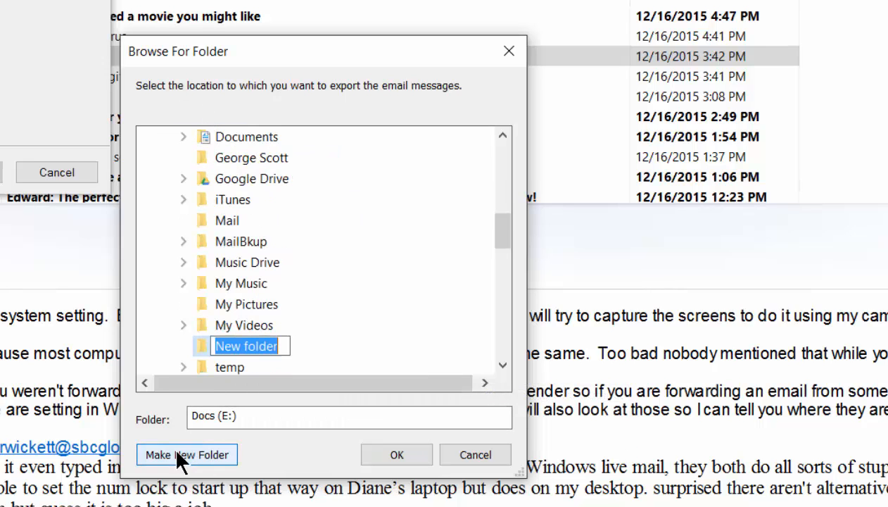
click(186, 453)
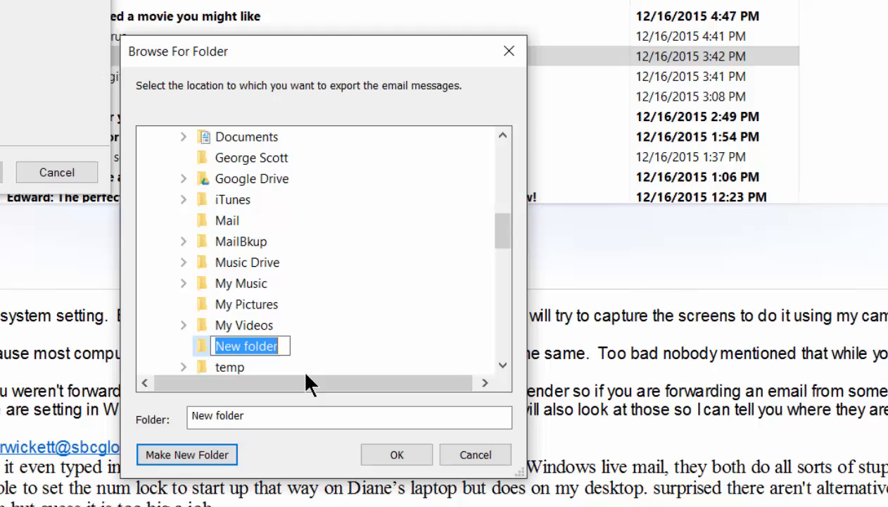
text(MailBkup)
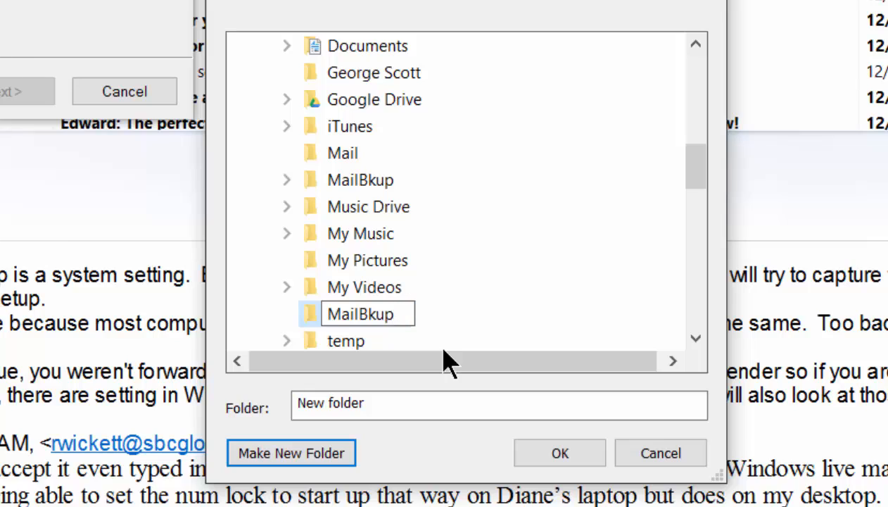
text(Dec)
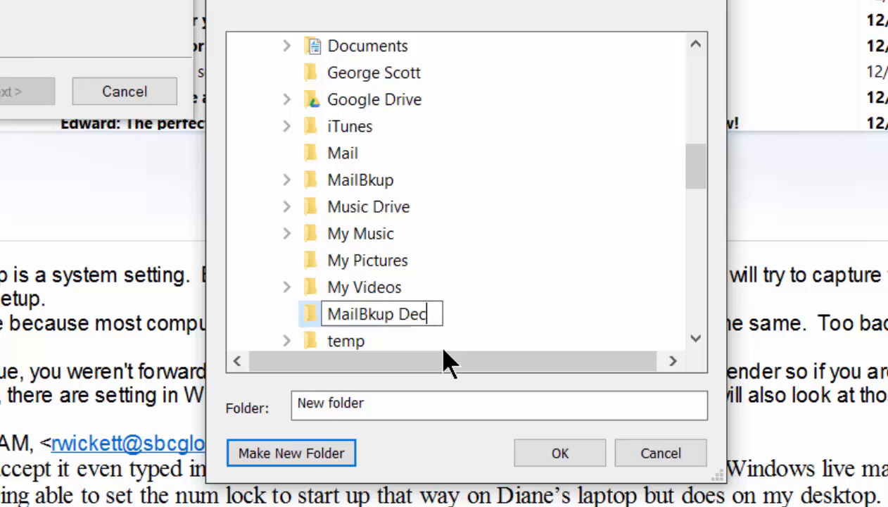
text(2015)
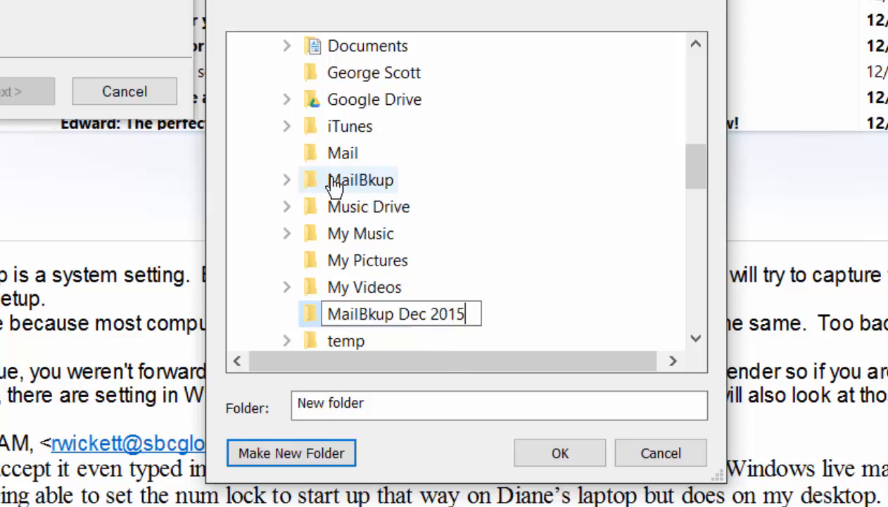
key(Return)
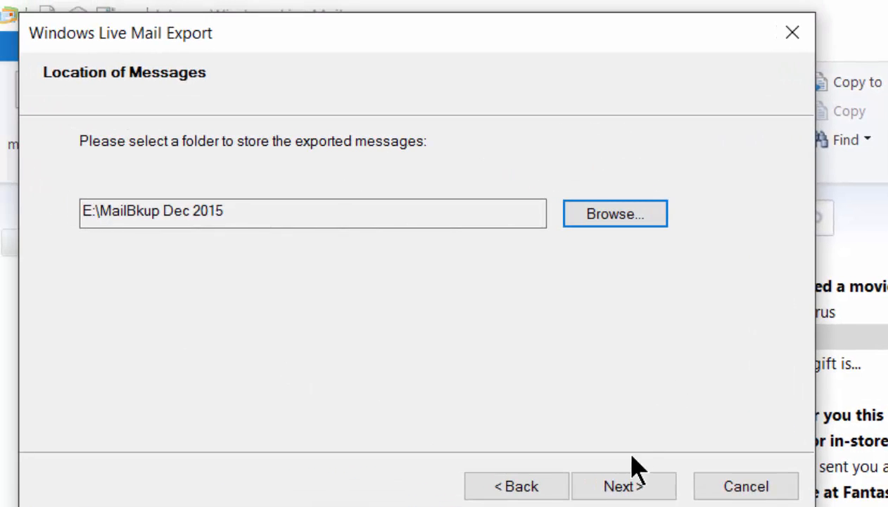
- Accept E:\MailBkup Dec 2015 as the location, keeping All folders selected
click(622, 486)
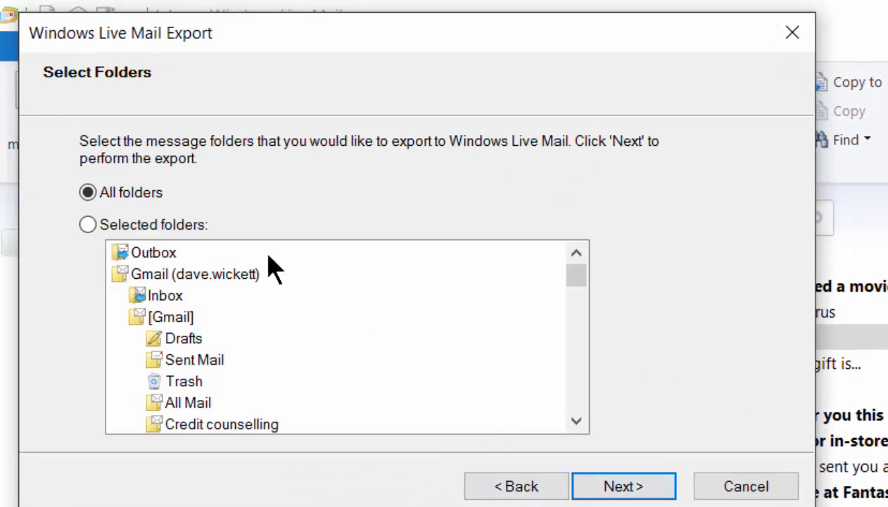
mouse_move(159, 129)
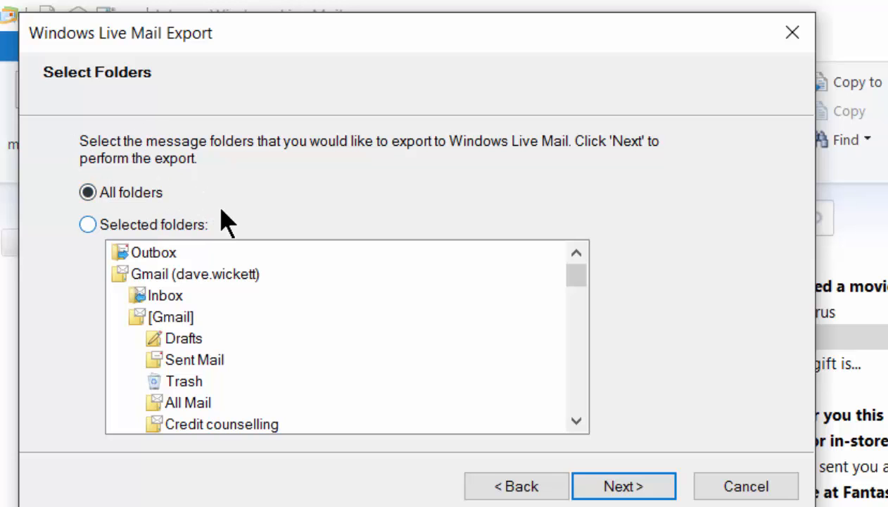
mouse_move(116, 200)
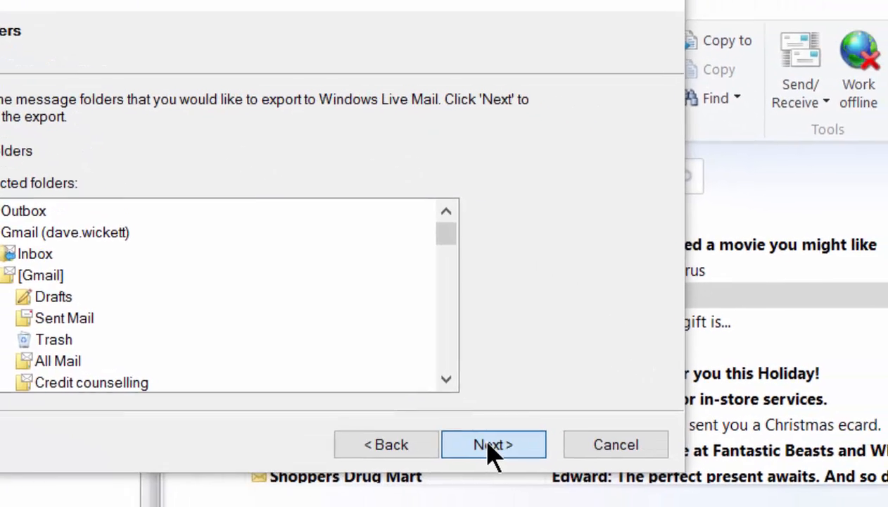
- Begin exporting all folders, starting with the Inbox messages
click(493, 445)
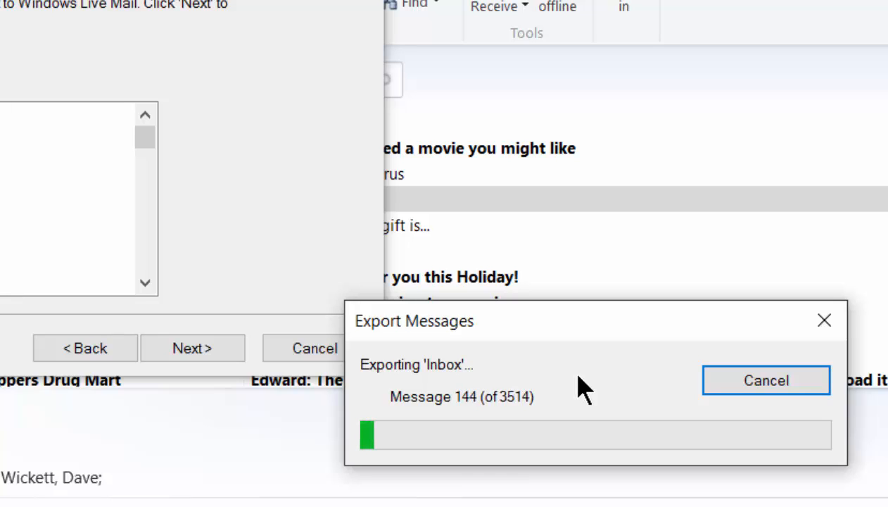
mouse_move(392, 380)
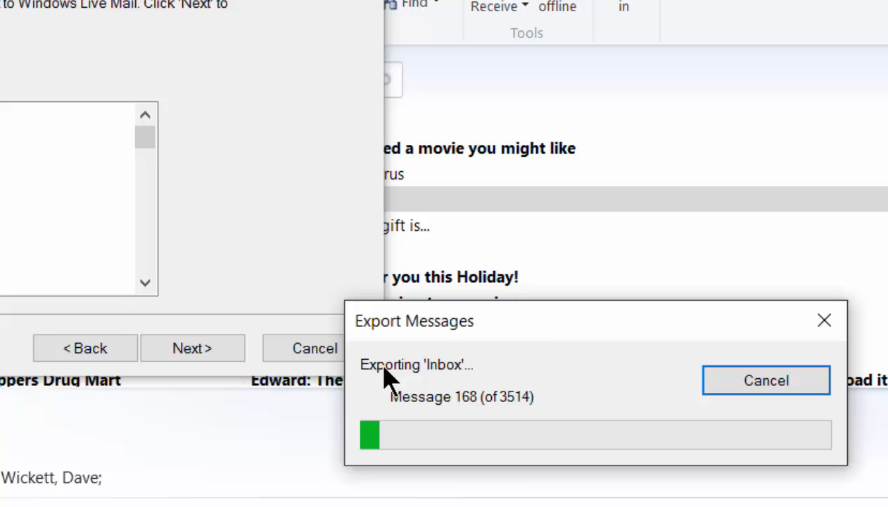